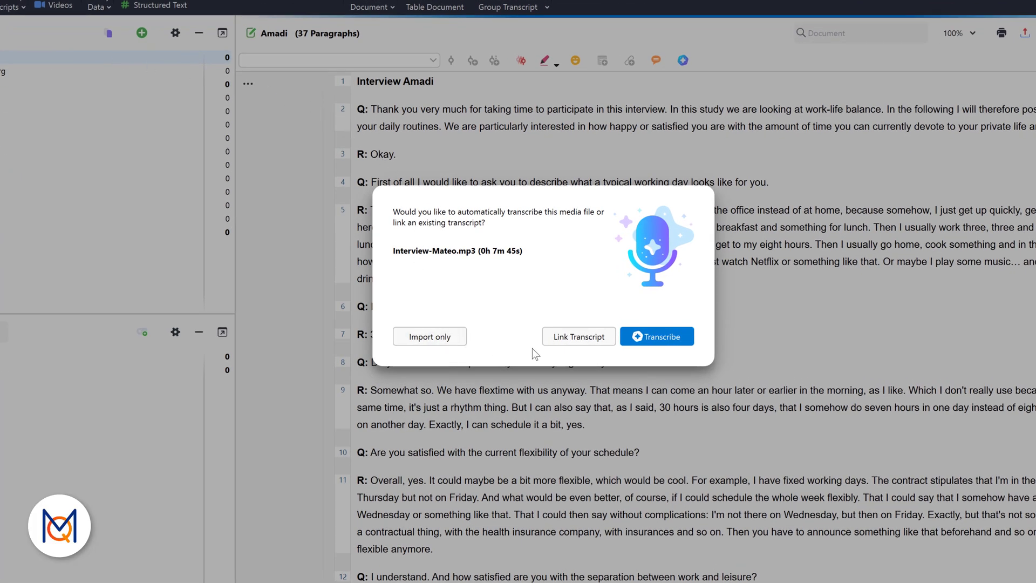
Submit Interview-Mateo.mp3 for English (US) transcription with Rotherbaum and Wilhelmsburg vocabulary.
{"action": "left_click", "coordinate": [657, 336]}
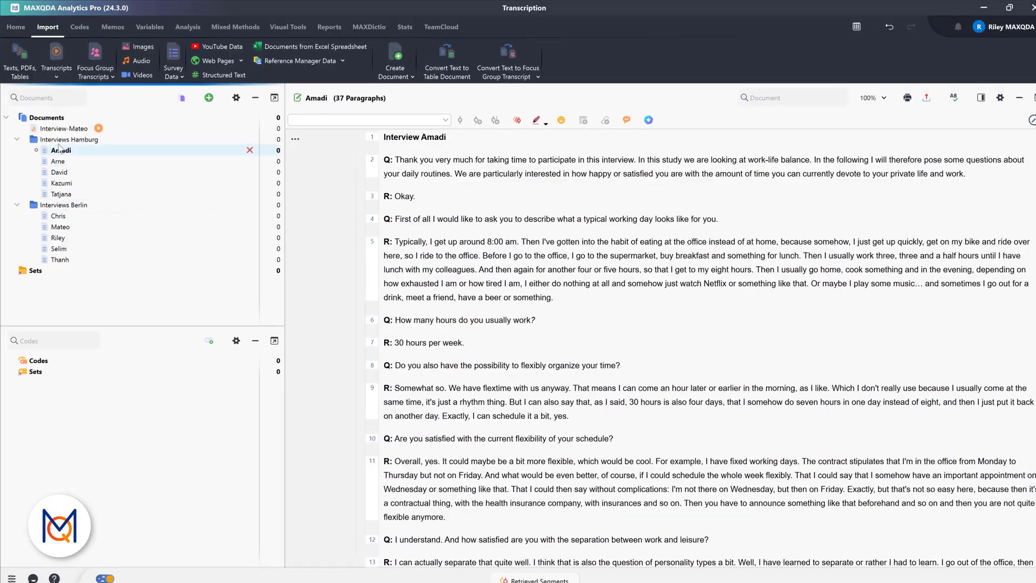
{"action": "right_click", "coordinate": [66, 133]}
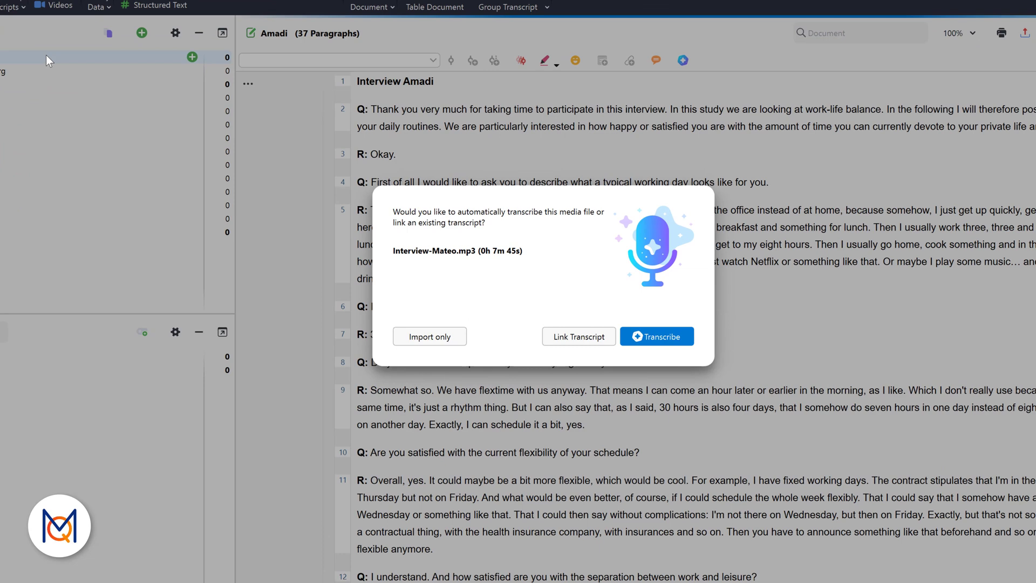
{"action": "mouse_move", "coordinate": [422, 275]}
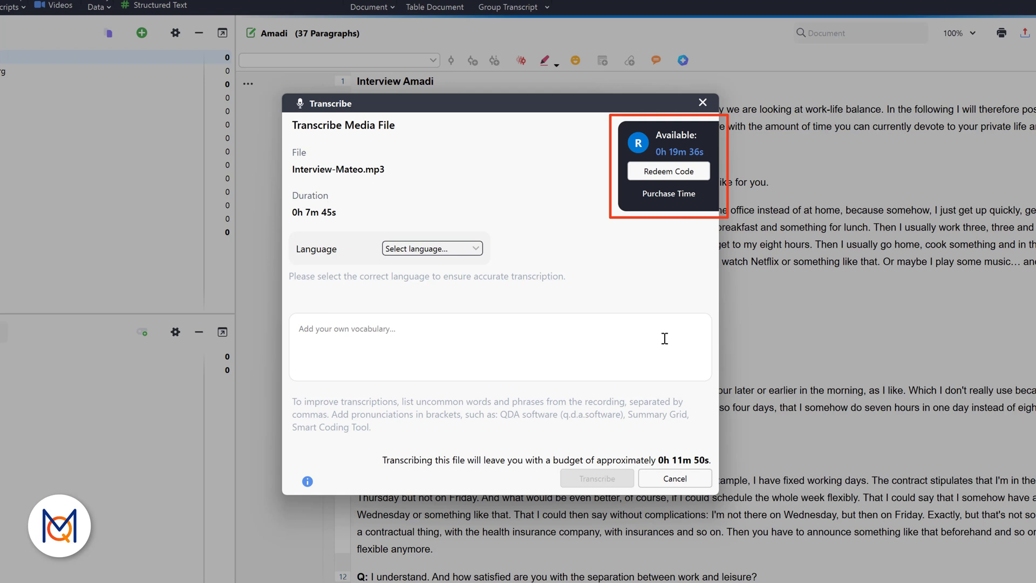
{"action": "left_click", "coordinate": [432, 248]}
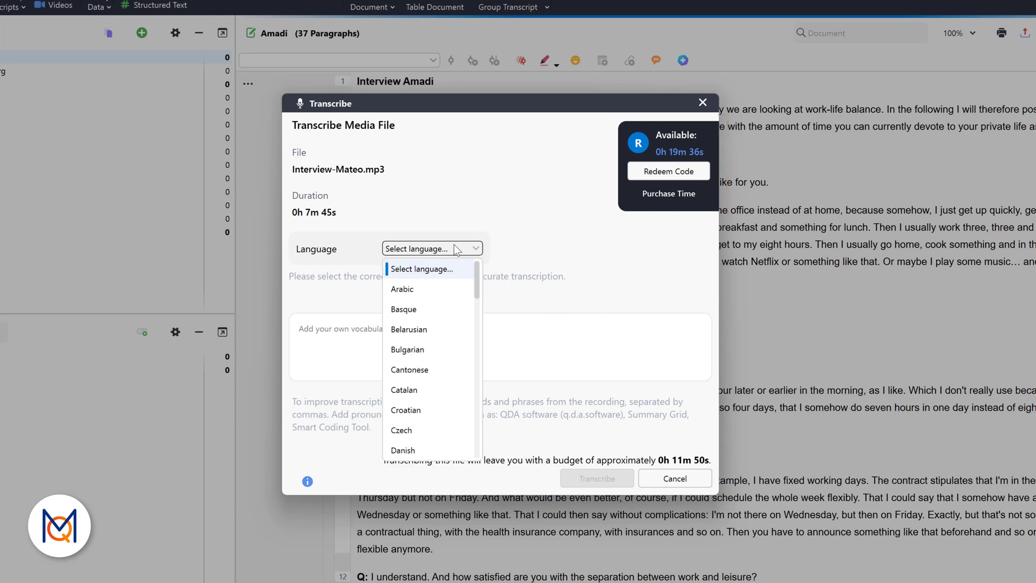
{"action": "scroll", "scroll_direction": "down", "scroll_amount": 3}
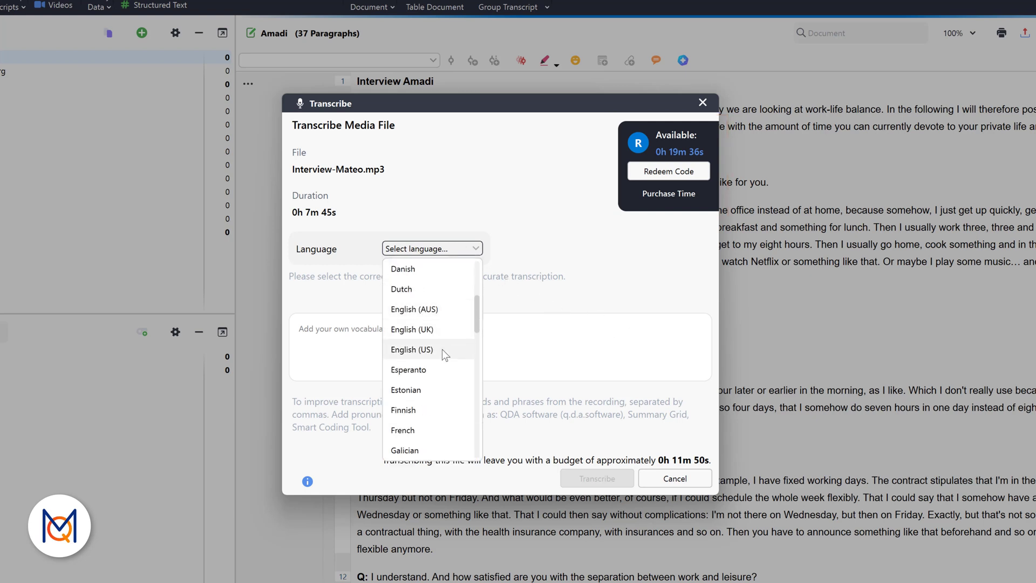
{"action": "left_click", "coordinate": [412, 349]}
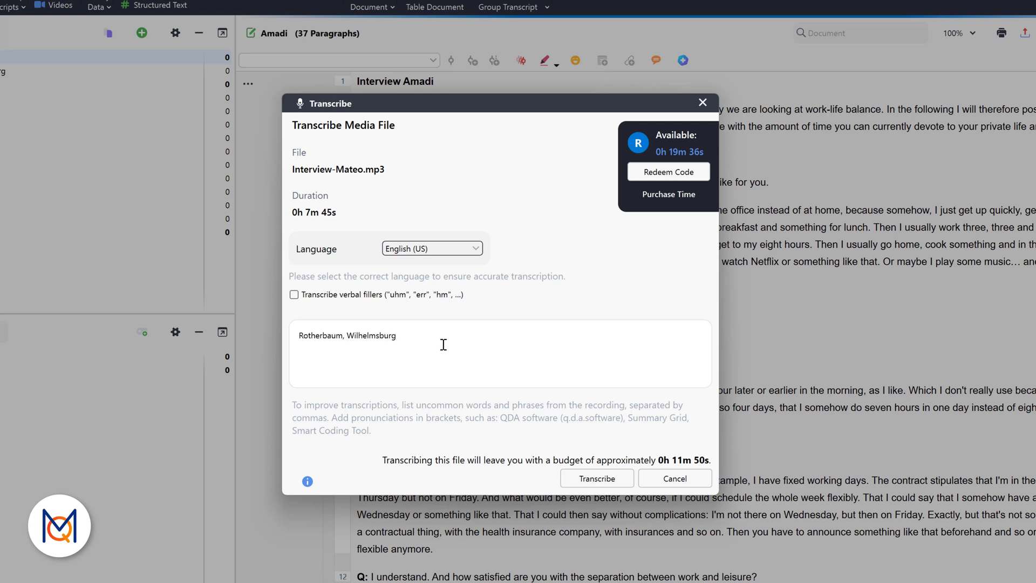
{"action": "mouse_move", "coordinate": [595, 479]}
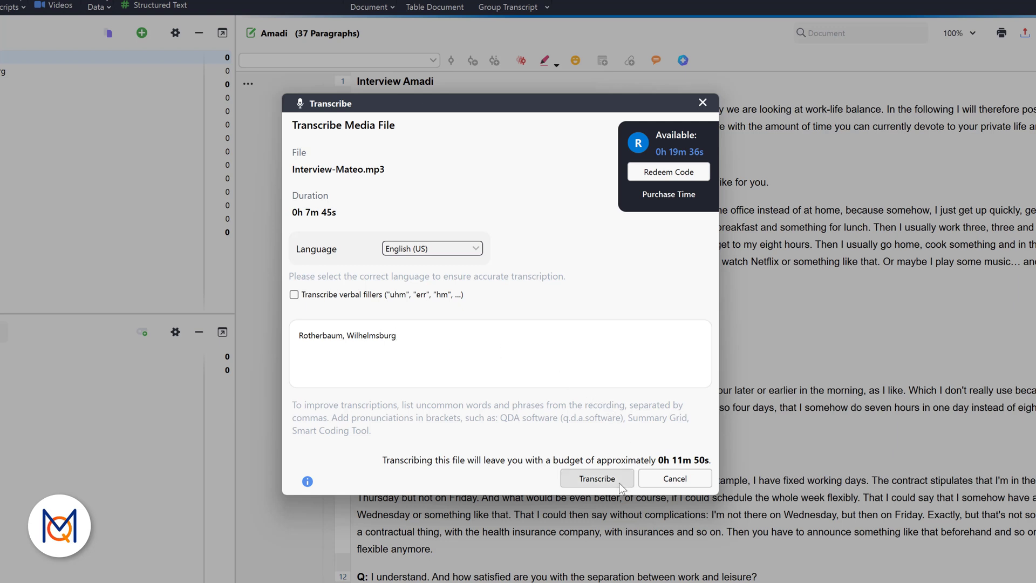
{"action": "left_click", "coordinate": [398, 335]}
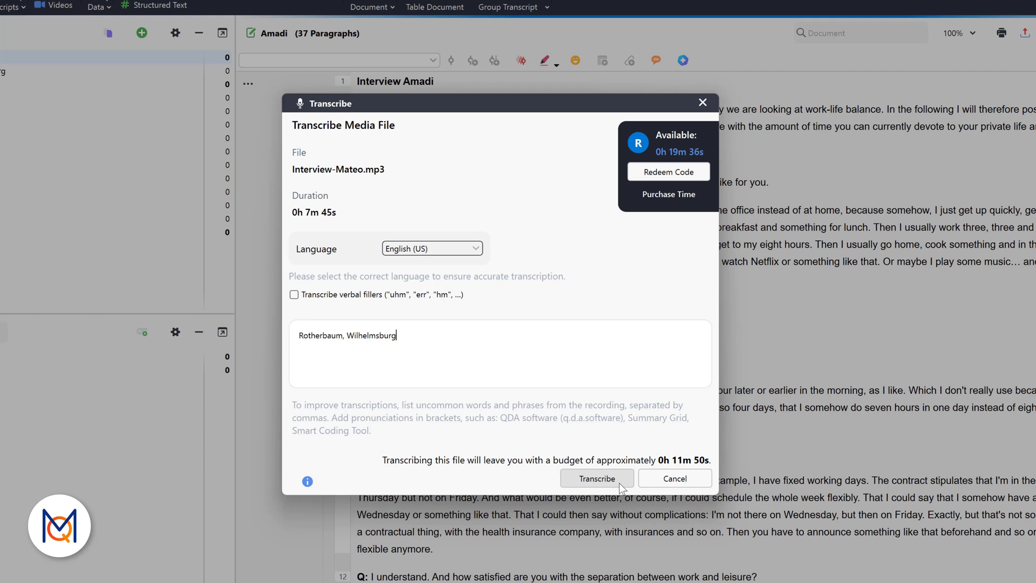
{"action": "left_click", "coordinate": [596, 478]}
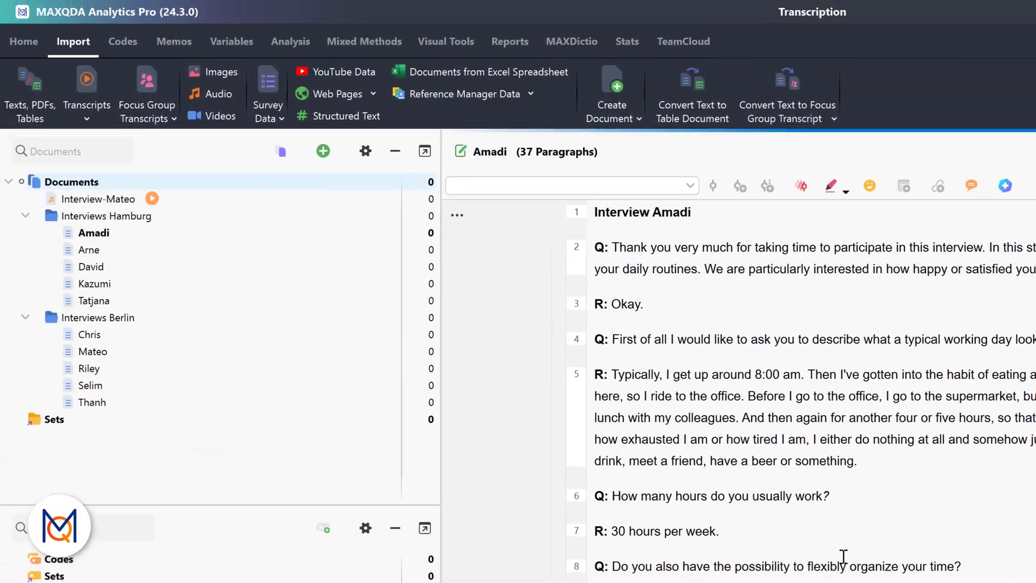
Open the Interview-Mateo document's speaker-labelled, timestamped transcript from the Document System.
{"action": "left_click", "coordinate": [97, 199]}
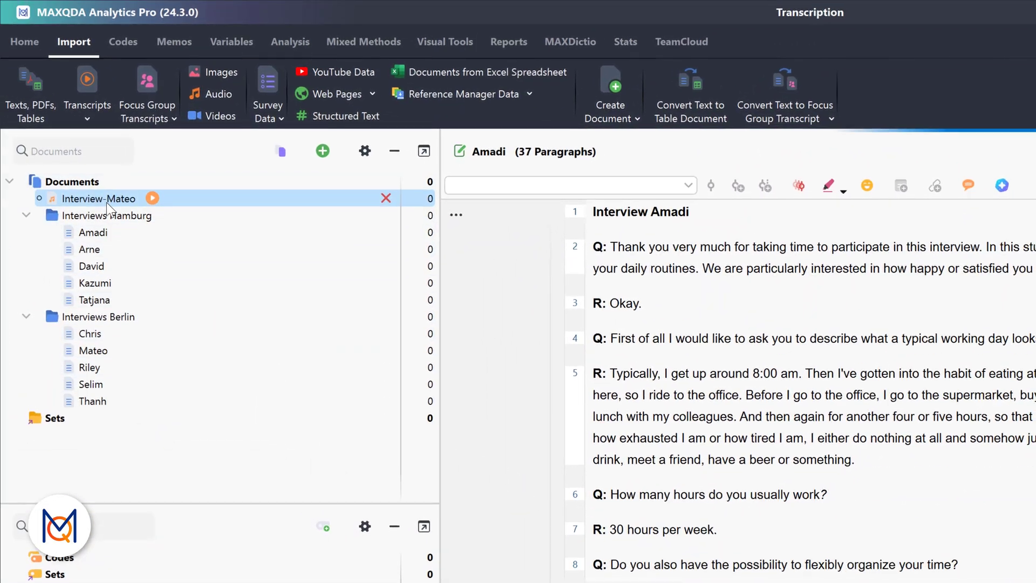
{"action": "double_click", "coordinate": [98, 198]}
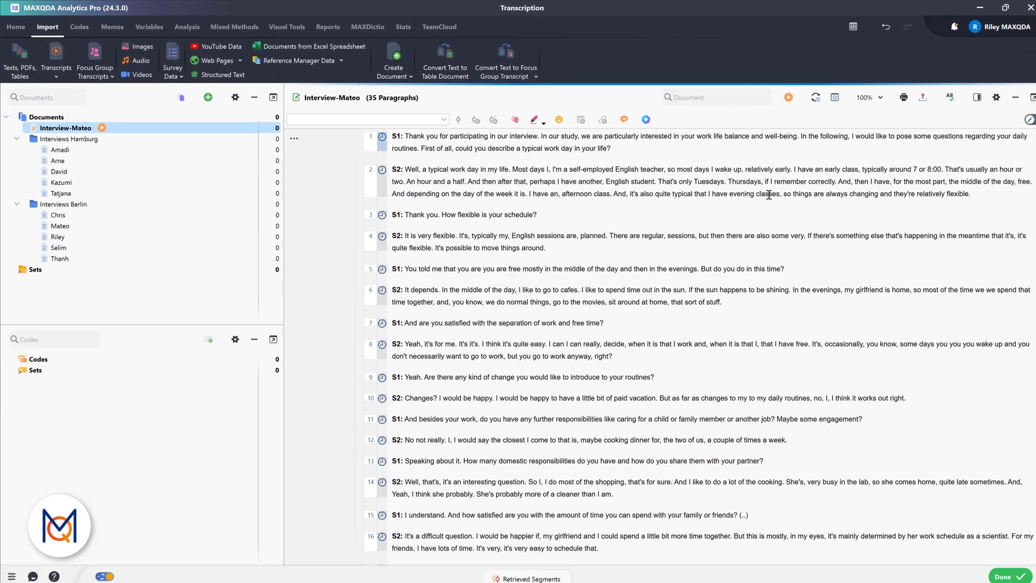
{"action": "left_click", "coordinate": [20, 27]}
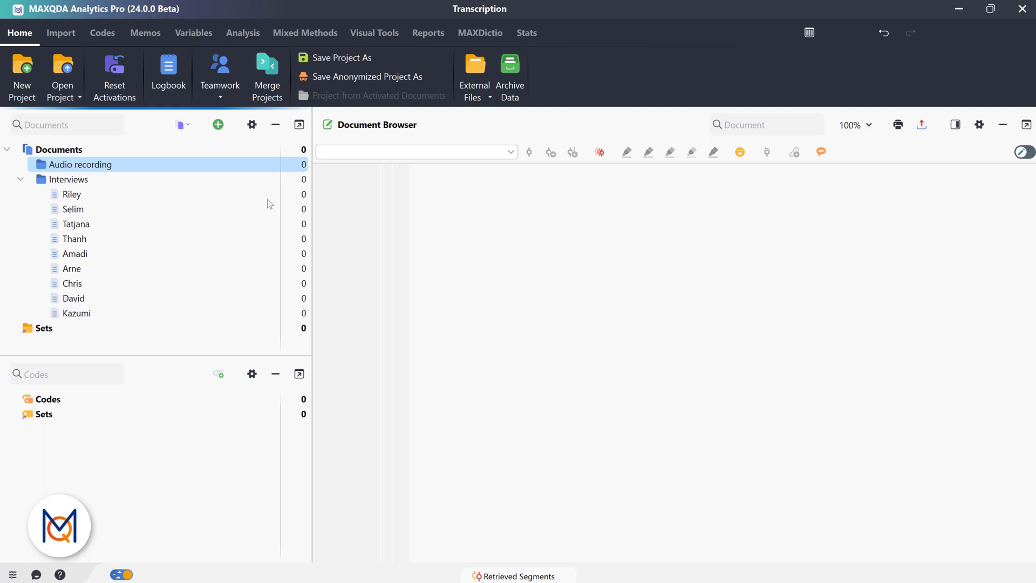
Import the Interview Mateo audio and show its Transcribe Audio File options.
{"action": "left_click", "coordinate": [70, 37]}
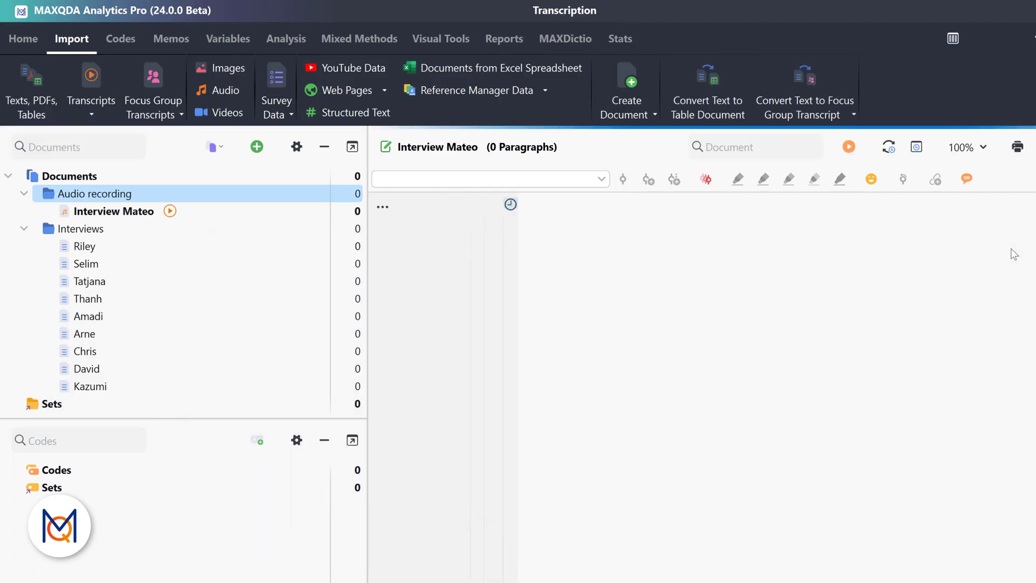
{"action": "mouse_move", "coordinate": [477, 263]}
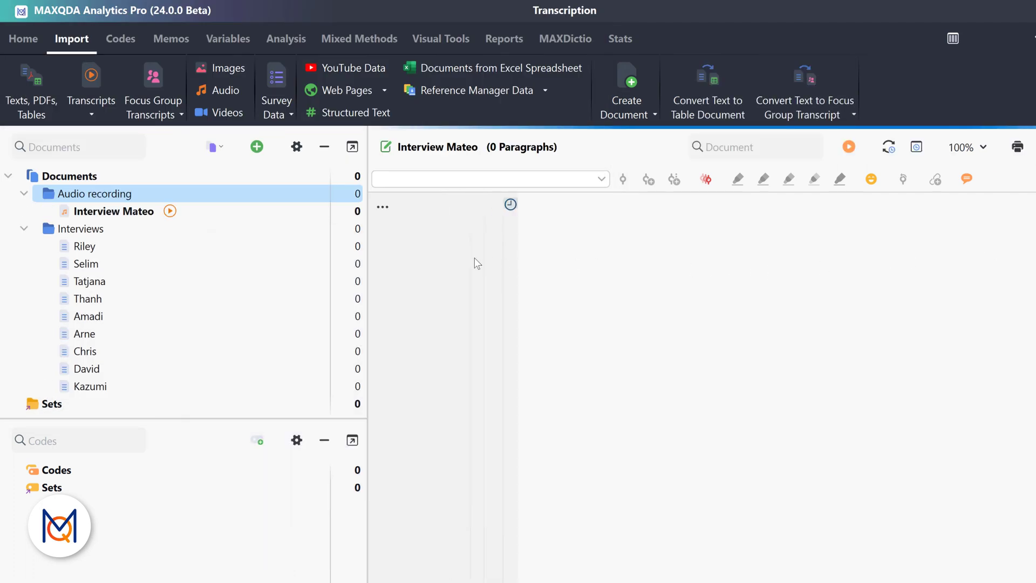
{"action": "right_click", "coordinate": [112, 211]}
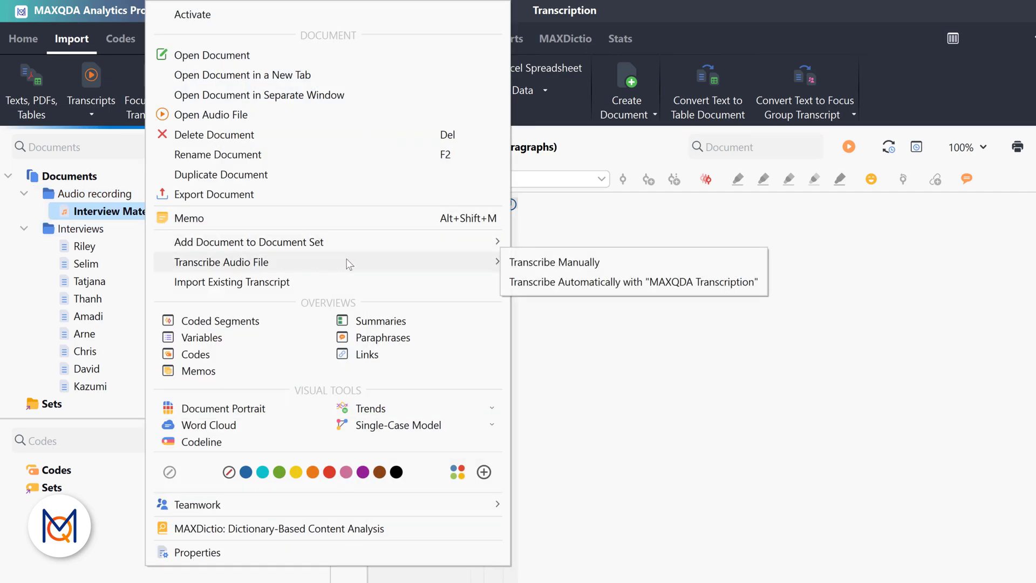
{"action": "left_click", "coordinate": [554, 262]}
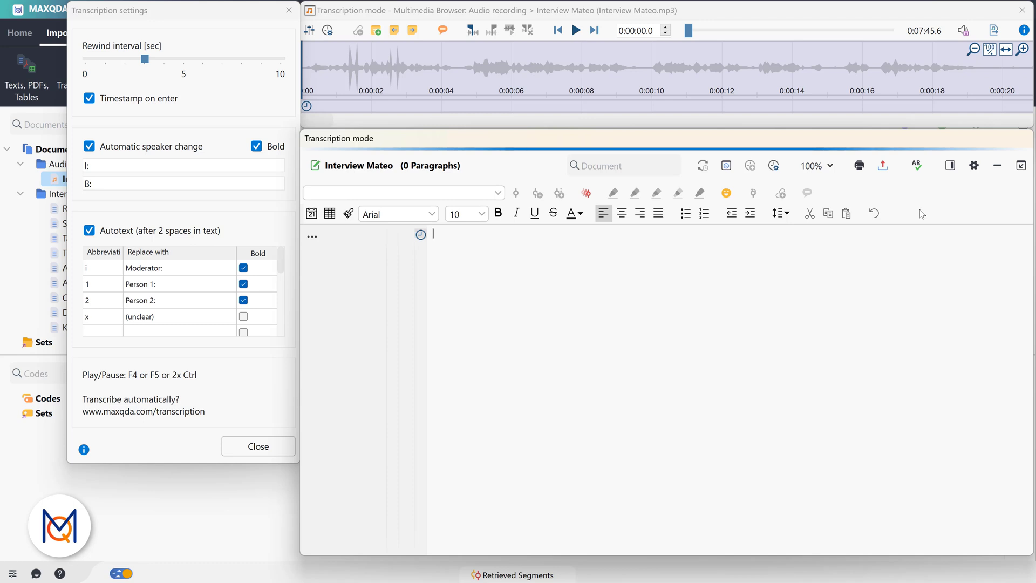
Transcribe the interviewer's thank-you sentence introducing the work-life-balance and well-being study.
{"action": "left_click", "coordinate": [575, 30]}
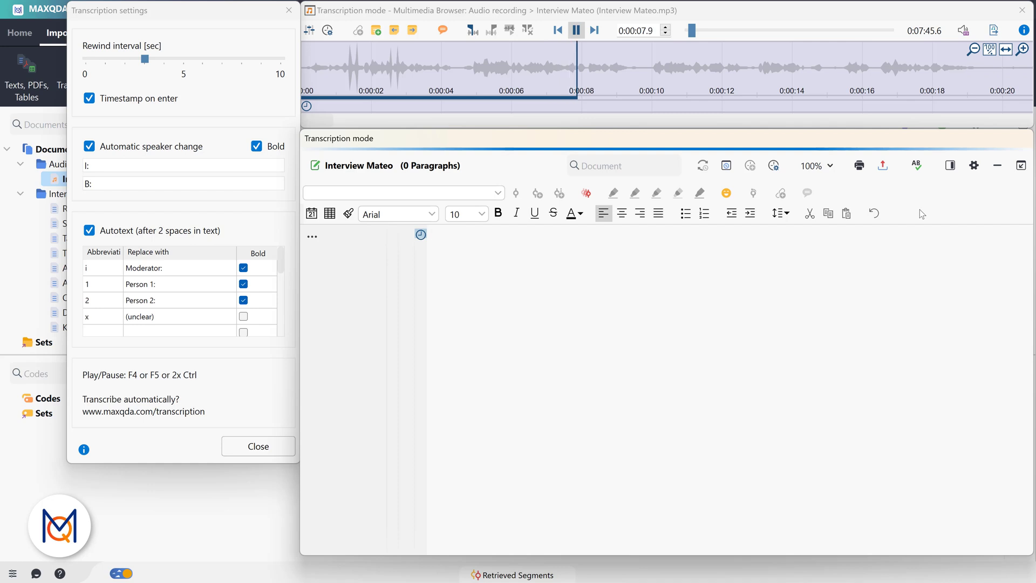
{"action": "left_click", "coordinate": [576, 30]}
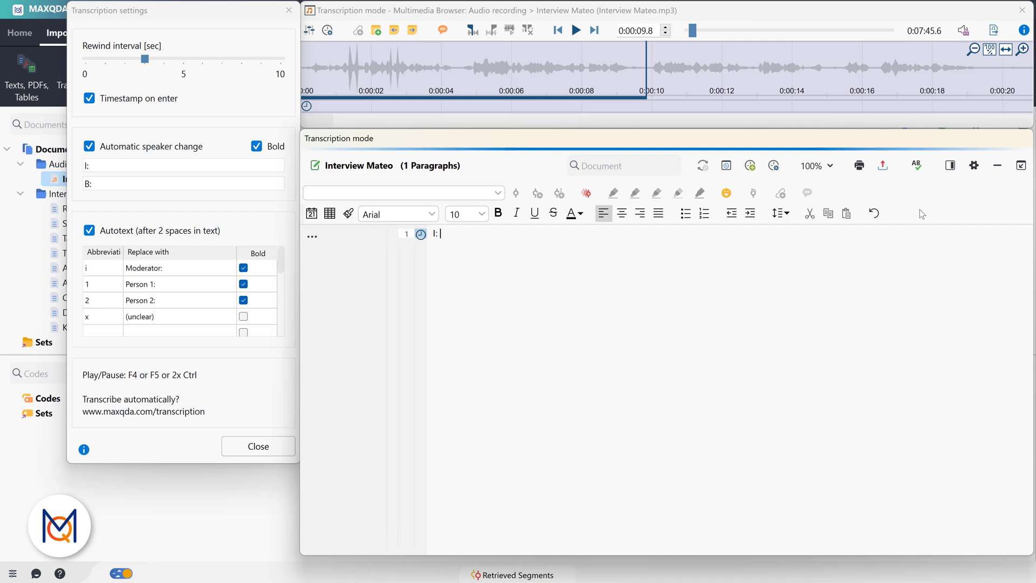
{"action": "type", "text": "Thank you for participating in our interview. In our study we are int"}
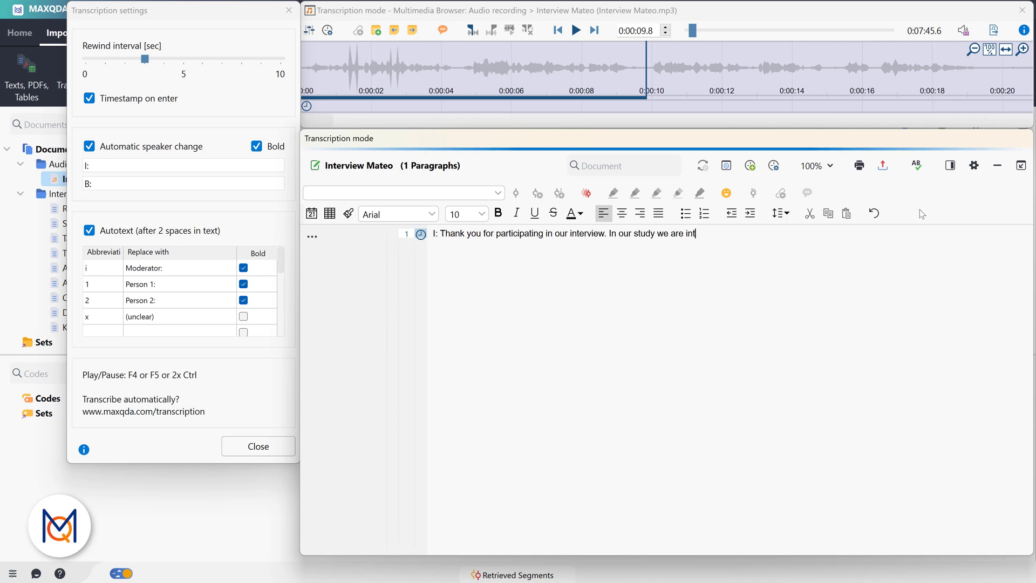
{"action": "type", "text": "erested in your work-life-"}
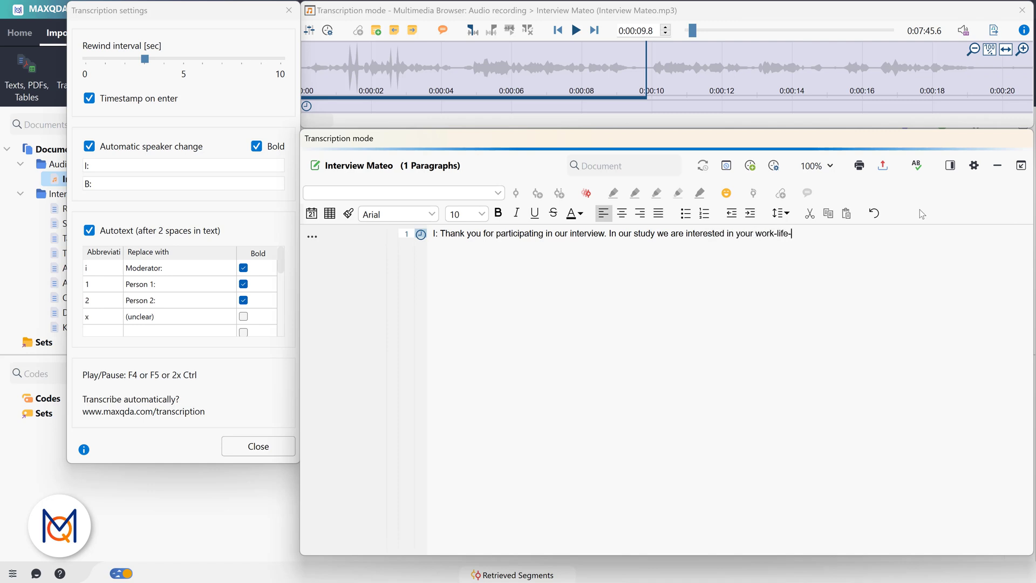
{"action": "type", "text": "balance and well-being."}
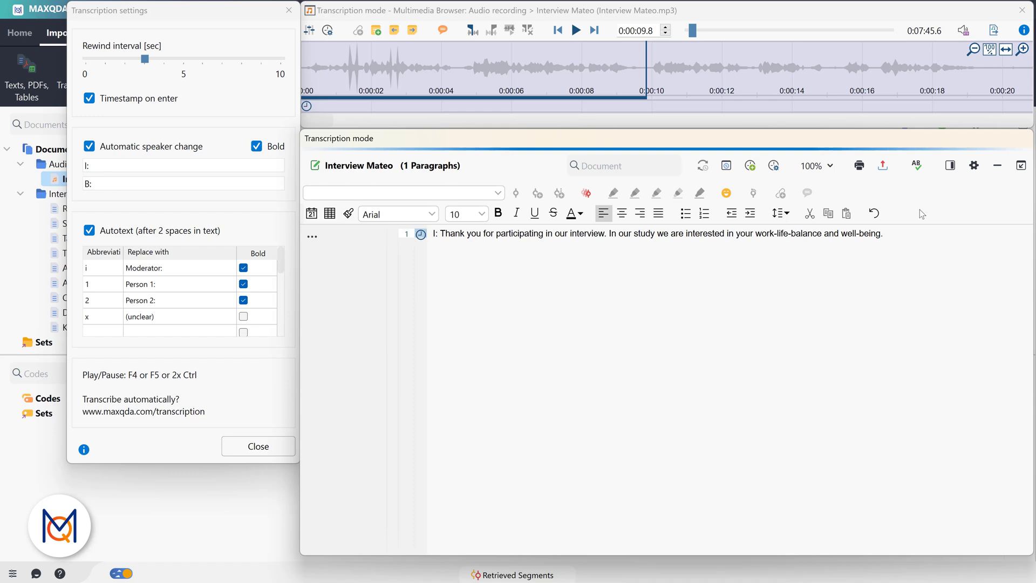
{"action": "left_click", "coordinate": [886, 233]}
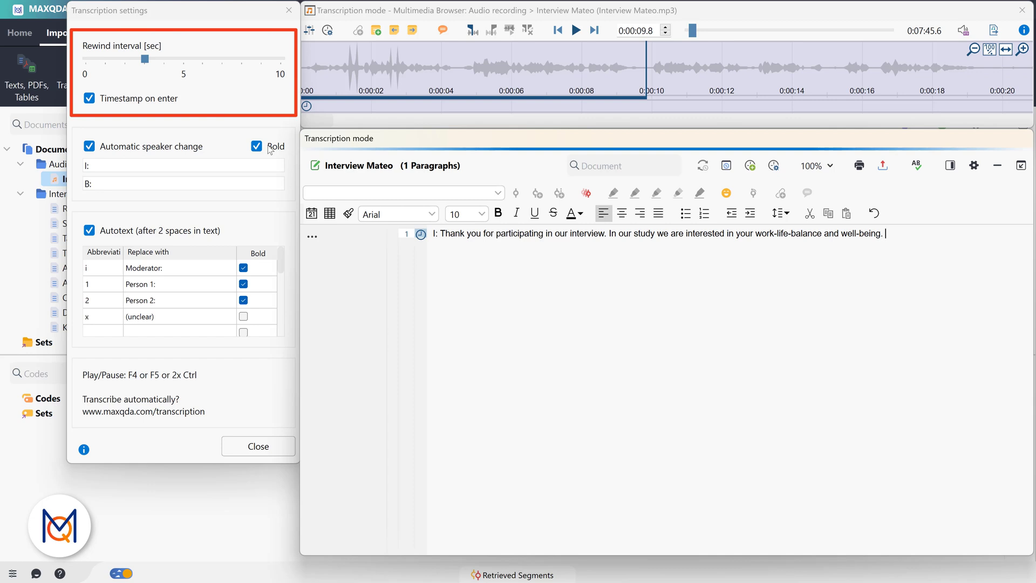
Set the rewind interval to about 4 seconds and playing speed to about 1.3x.
{"action": "left_click_drag", "start_coordinate": [141, 59], "coordinate": [163, 59]}
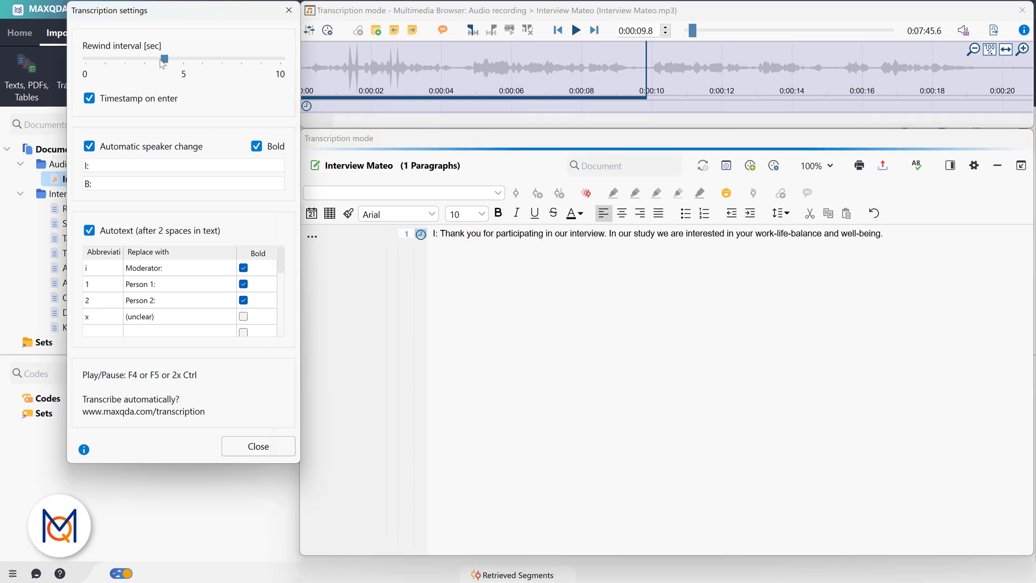
{"action": "left_click", "coordinate": [309, 29]}
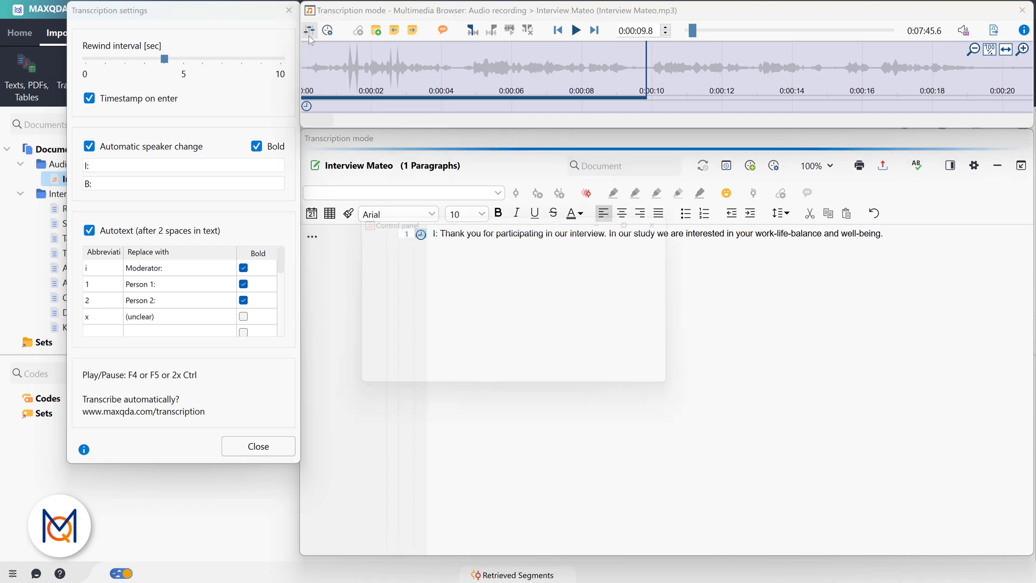
{"action": "left_click", "coordinate": [329, 30]}
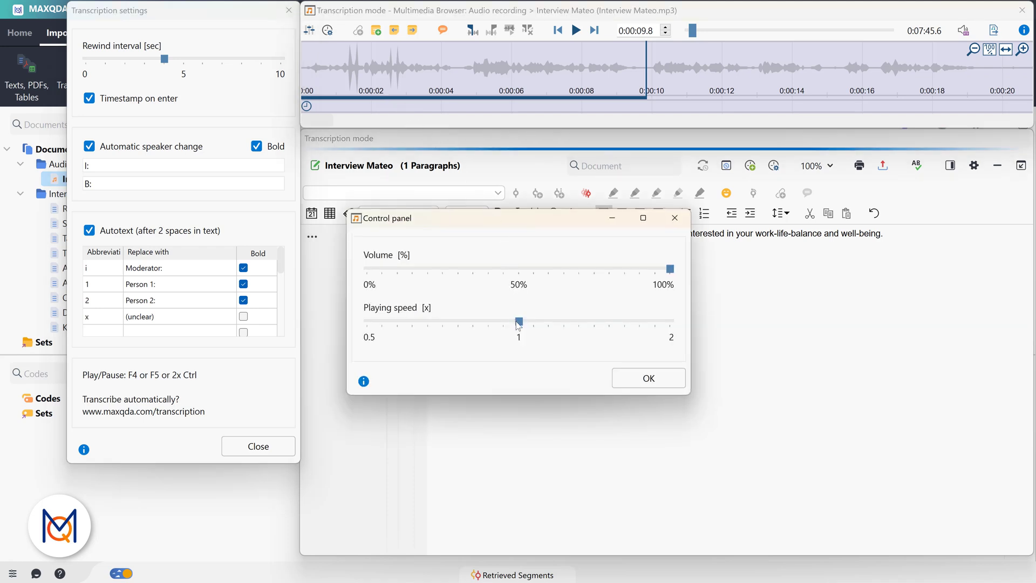
{"action": "left_click_drag", "start_coordinate": [518, 320], "coordinate": [540, 321]}
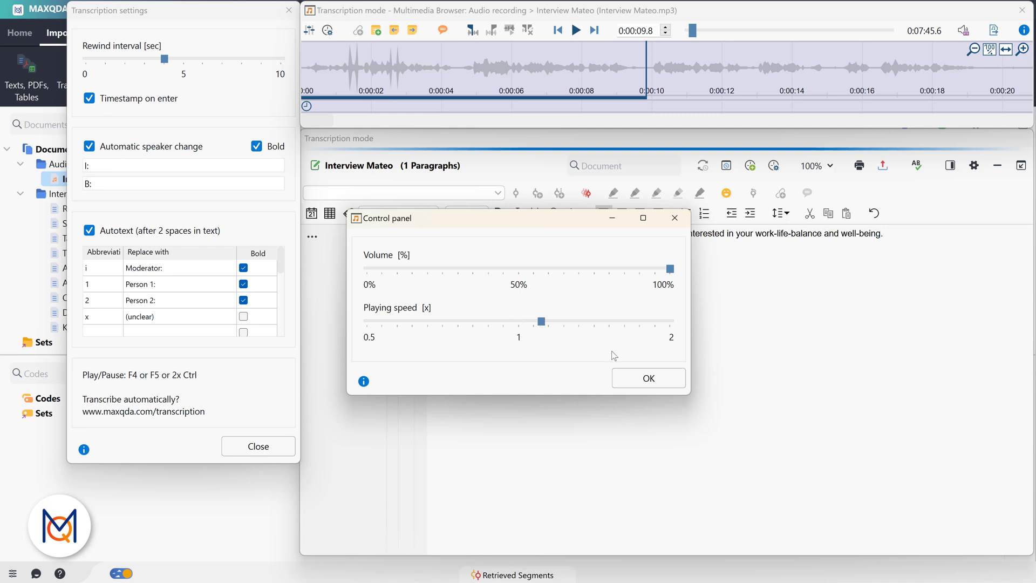
{"action": "left_click", "coordinate": [648, 378]}
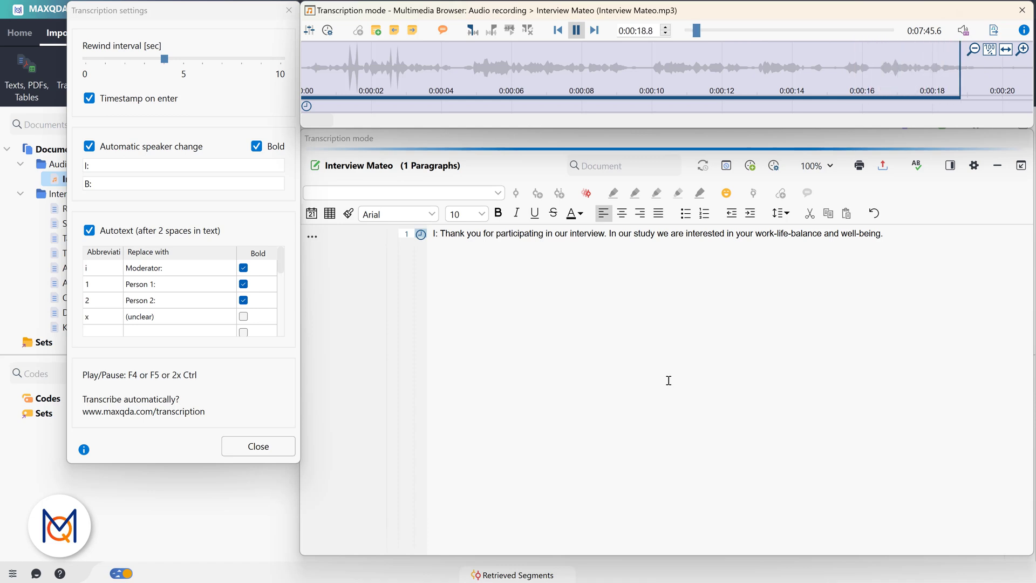
Add the typical-work-day question and start a timestamped B: respondent paragraph.
{"action": "left_click", "coordinate": [576, 30]}
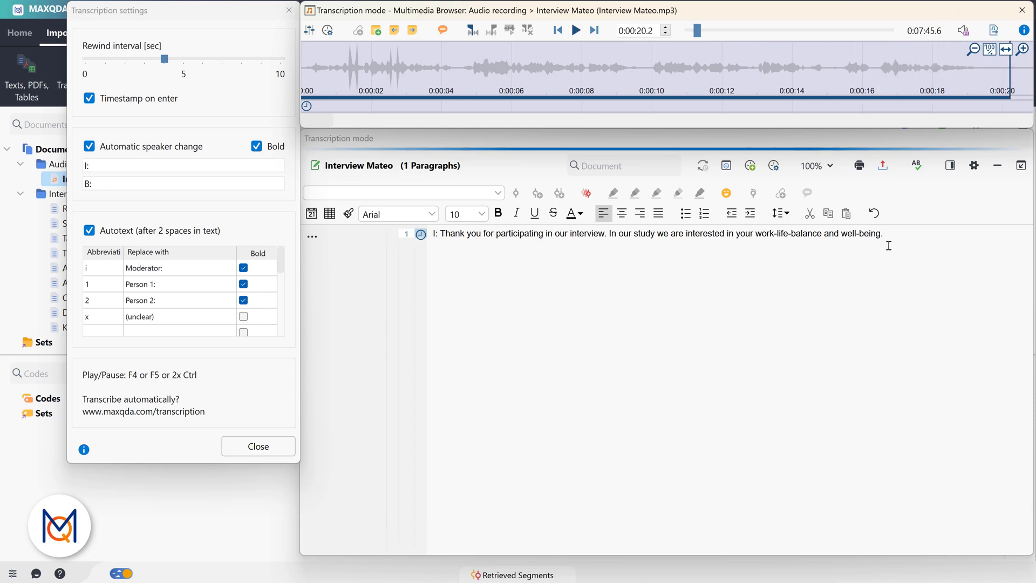
{"action": "type", "text": "In the following I would like to ask some questions regarding your daily routines. First"}
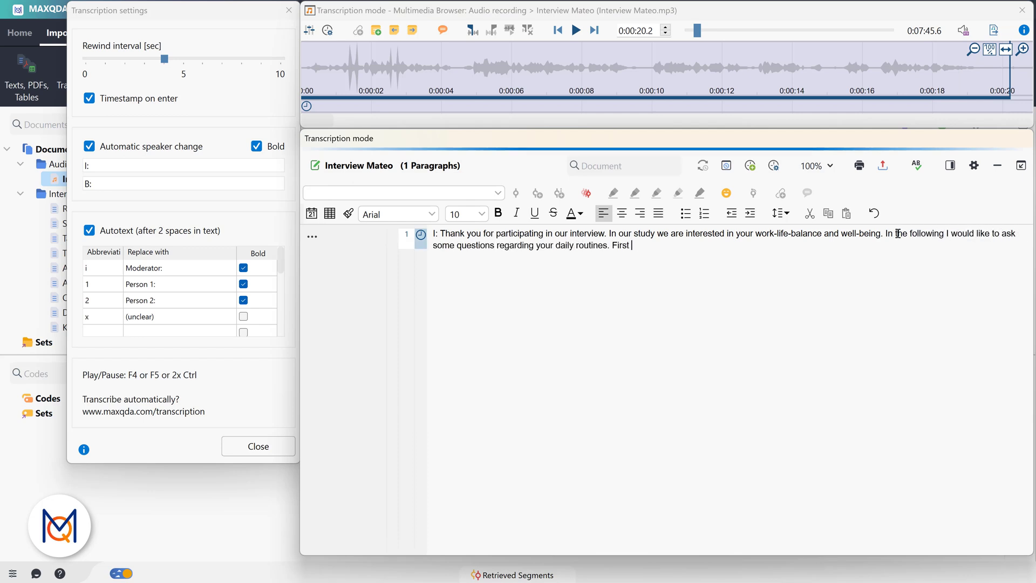
{"action": "type", "text": "of all, could you describe a typical work day in your"}
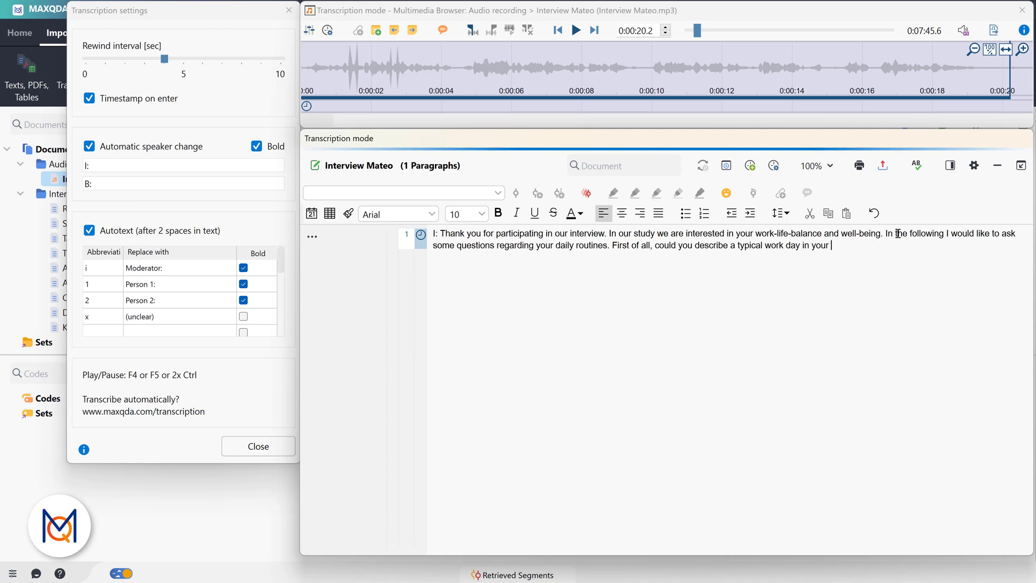
{"action": "type", "text": "life?"}
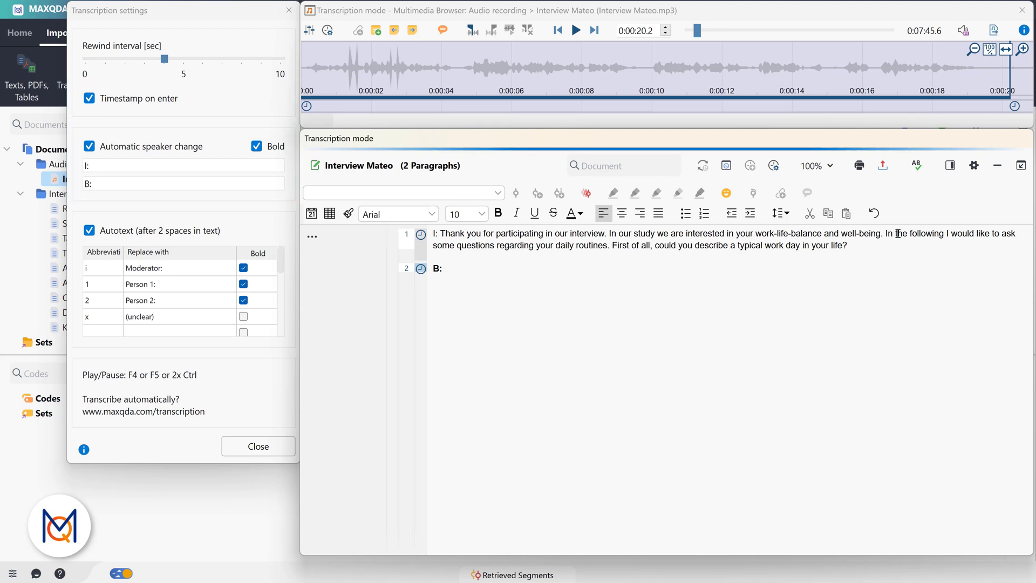
{"action": "left_click", "coordinate": [445, 268]}
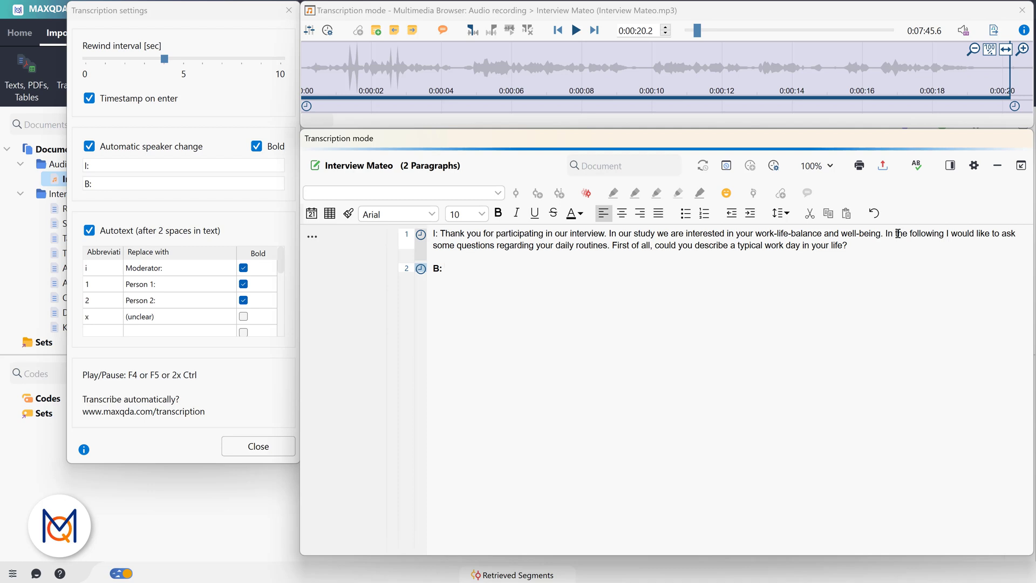
{"action": "left_click", "coordinate": [576, 30]}
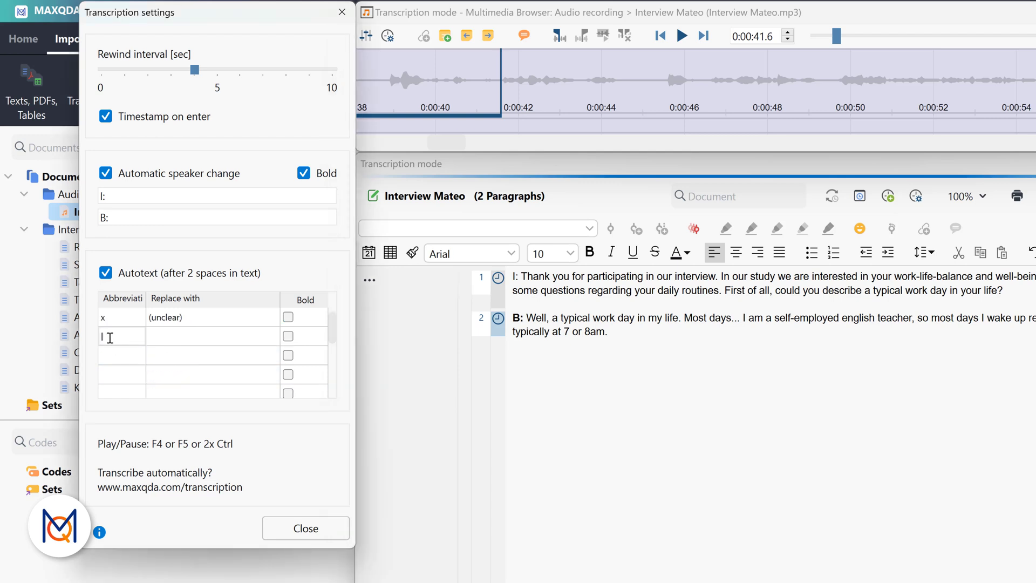
Enter '(laughs)' as the autotext replacement for abbreviation 'l'.
{"action": "type", "text": "(laughs)"}
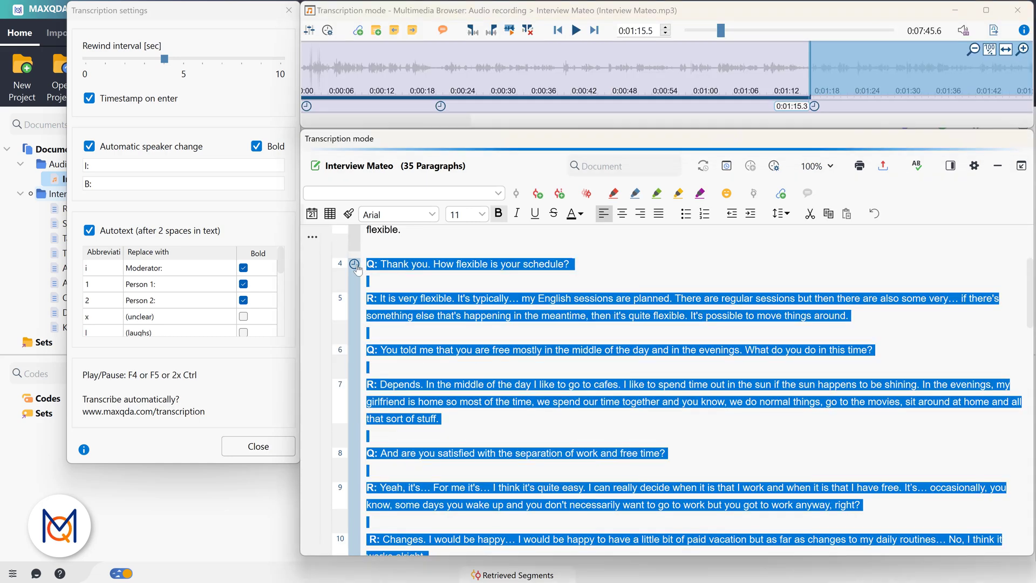
Show the overview of Interview Mateo's 13 timestamps with beginning, end and duration.
{"action": "left_click", "coordinate": [575, 30]}
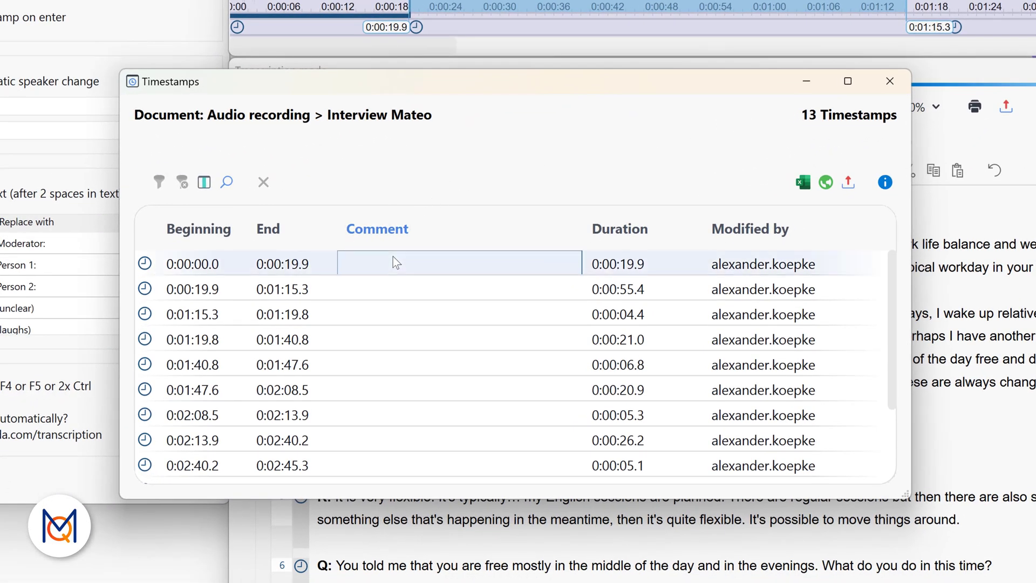
{"action": "type", "text": "D"}
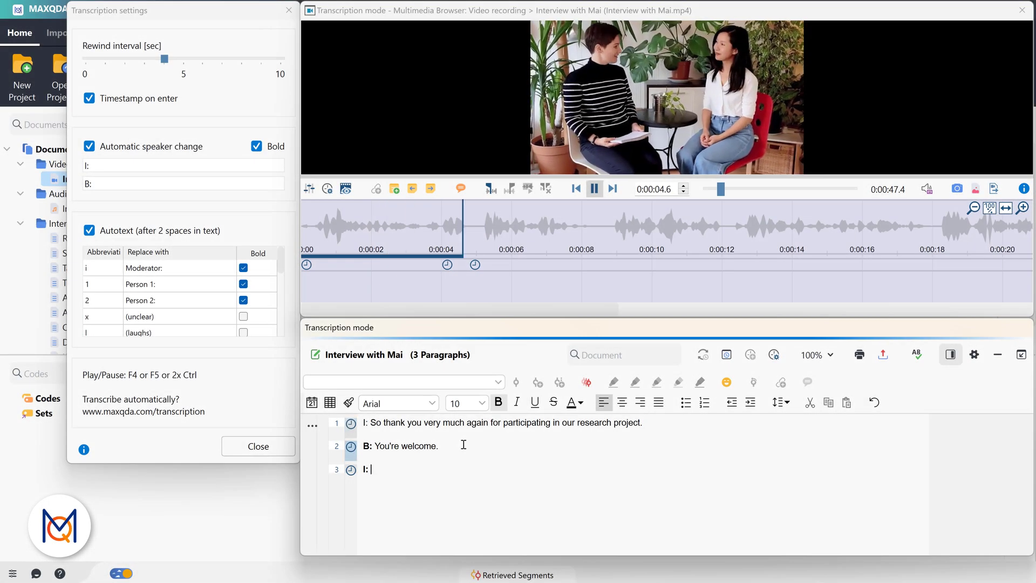
Type the interviewer's paragraph 3 question asking how often the respondent works from...
{"action": "type", "text": "Fo"}
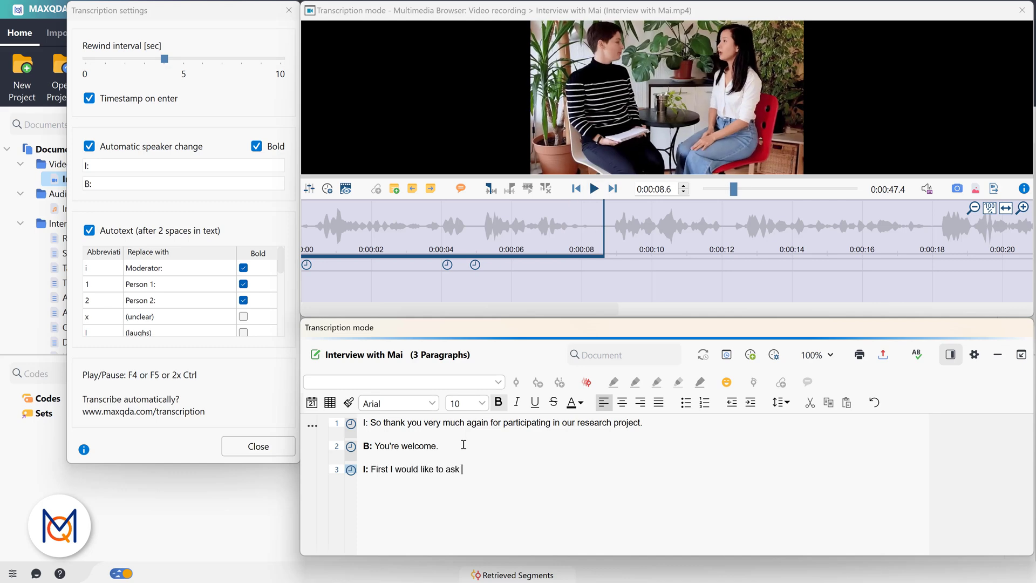
{"action": "type", "text": "you: how often do you work from"}
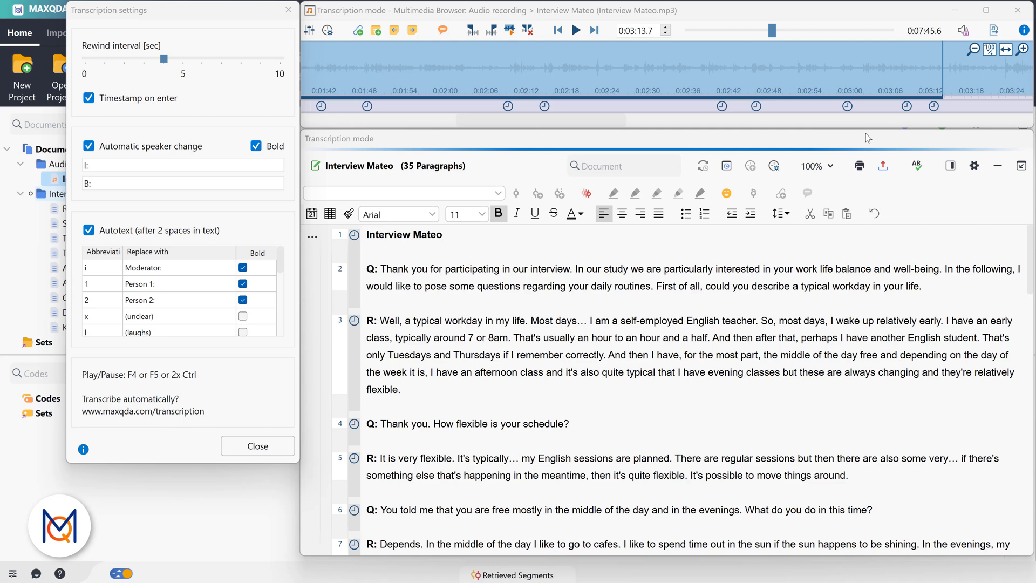
{"action": "mouse_move", "coordinate": [1015, 37]}
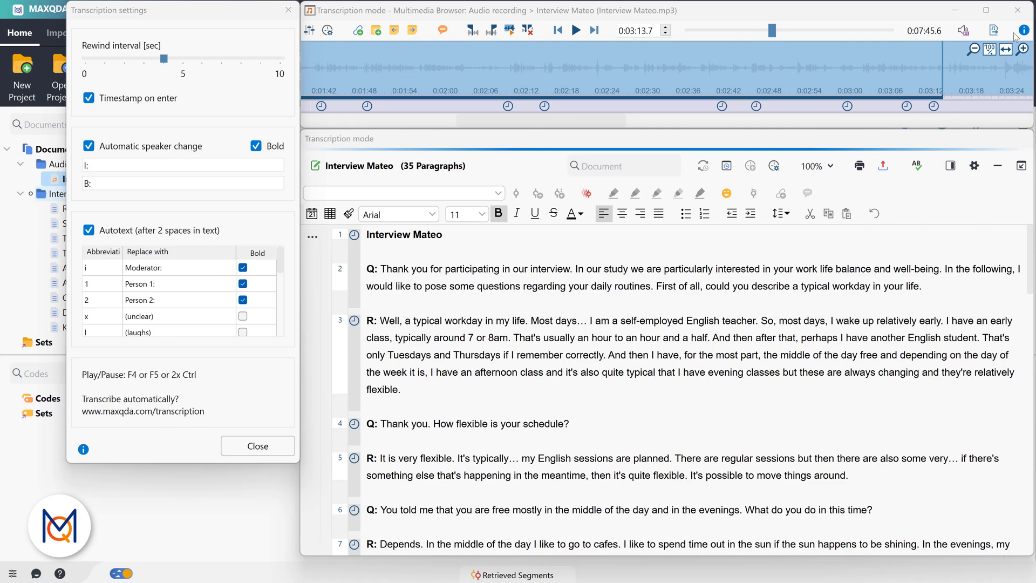
Close the Multimedia Browser to exit transcription mode.
{"action": "left_click", "coordinate": [257, 446]}
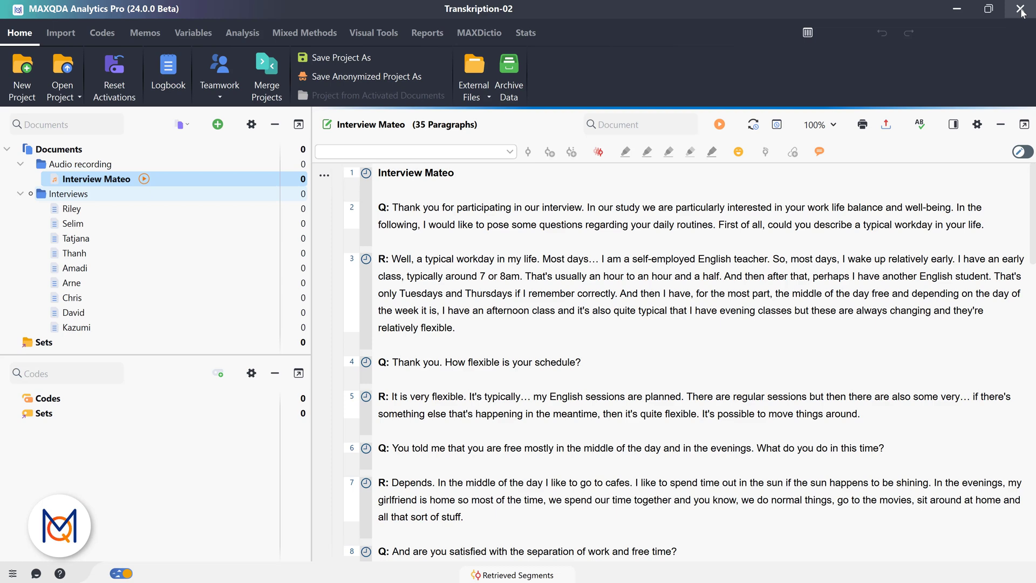
{"action": "mouse_move", "coordinate": [871, 215]}
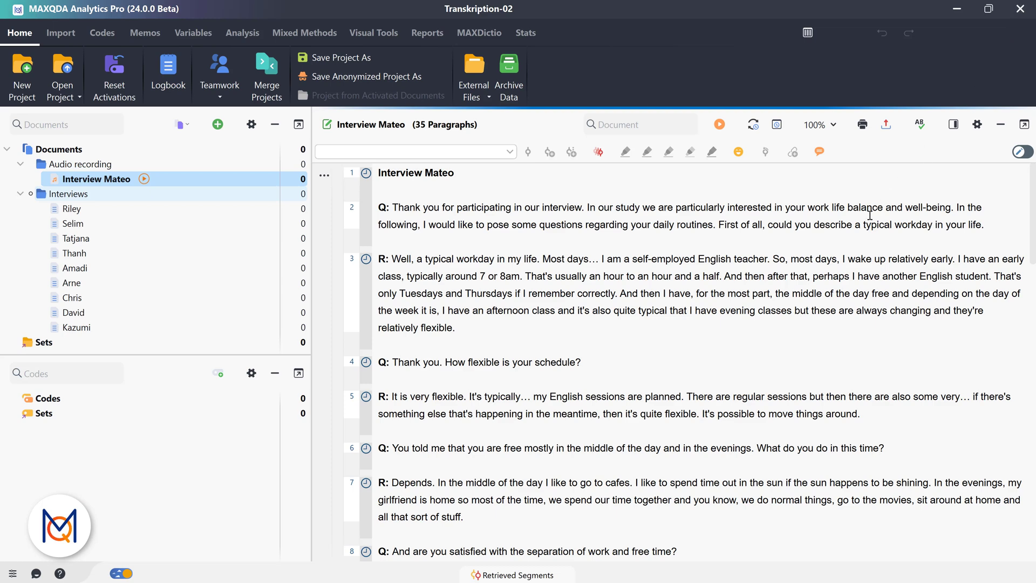